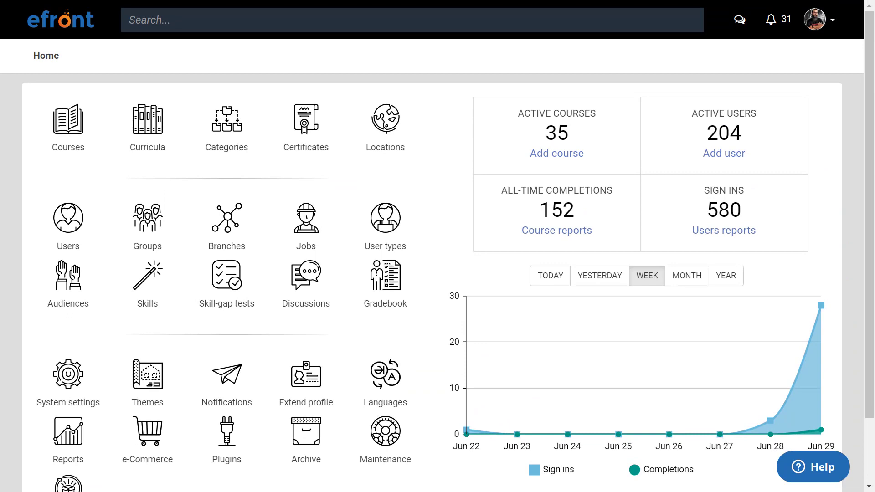
# From Reports, show the Users mass actions and choose Send message to the selected users.
pyautogui.click(67, 436)
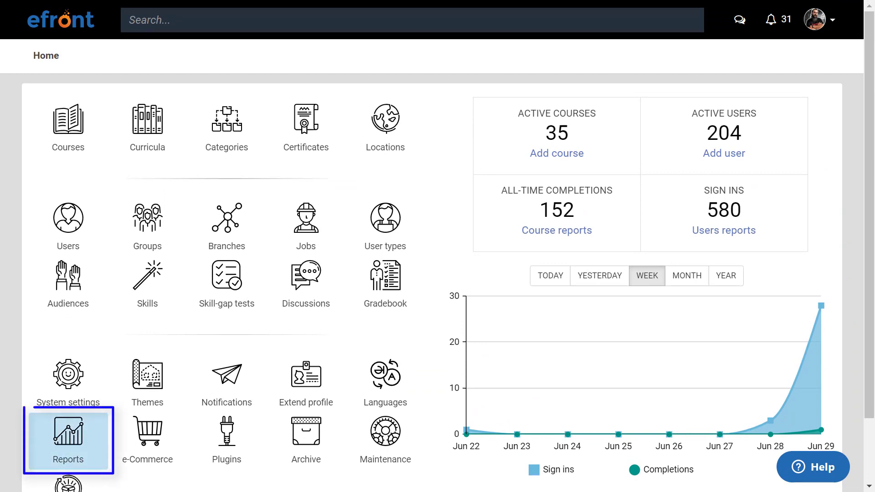
pyautogui.click(68, 441)
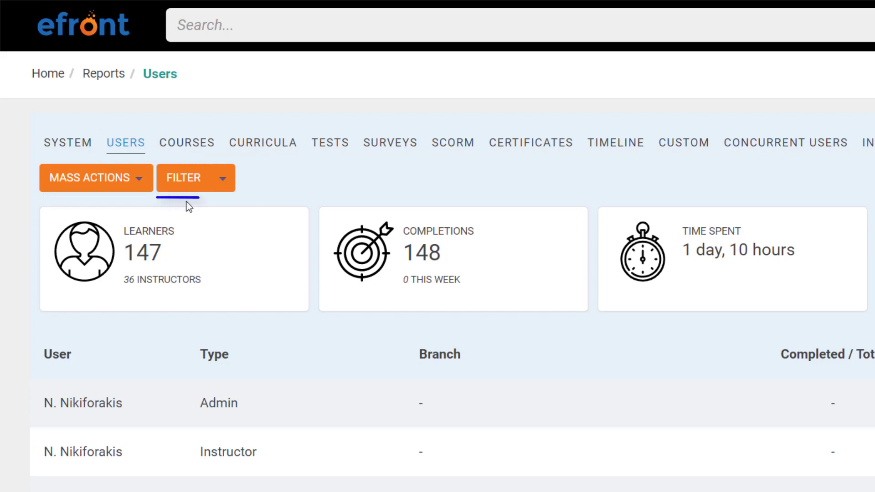
pyautogui.moveTo(189, 207)
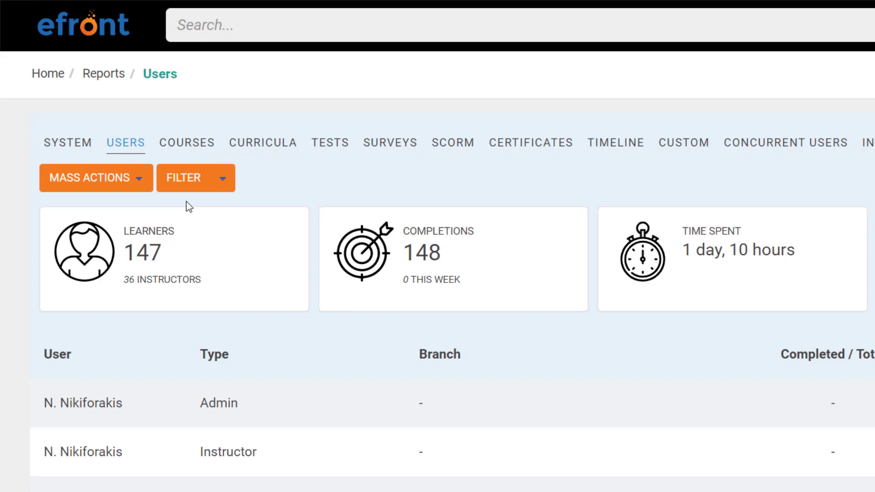
pyautogui.click(90, 178)
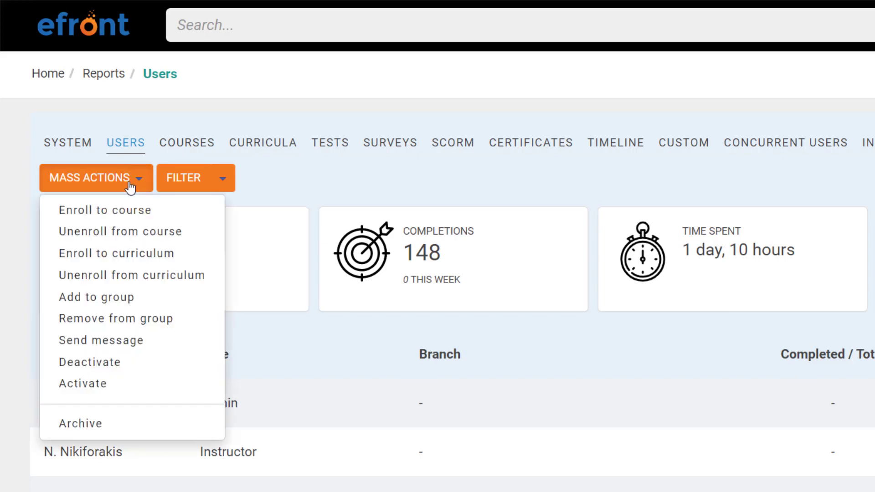
pyautogui.moveTo(102, 340)
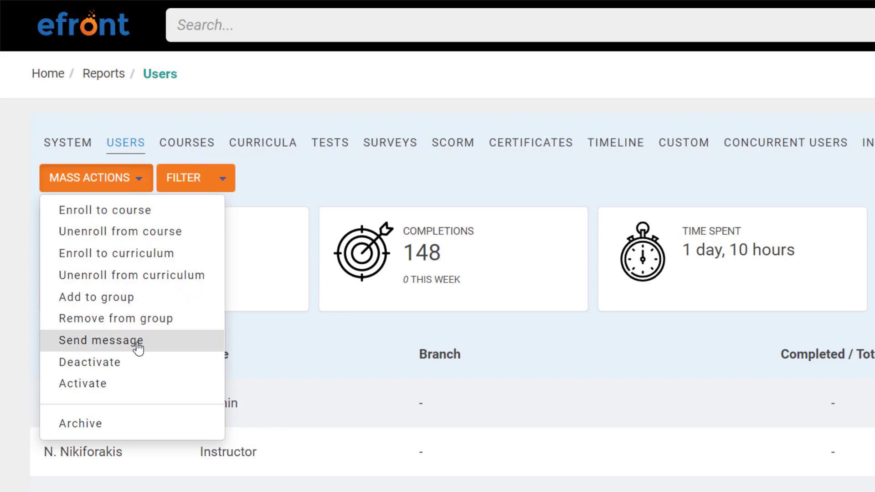
pyautogui.click(101, 340)
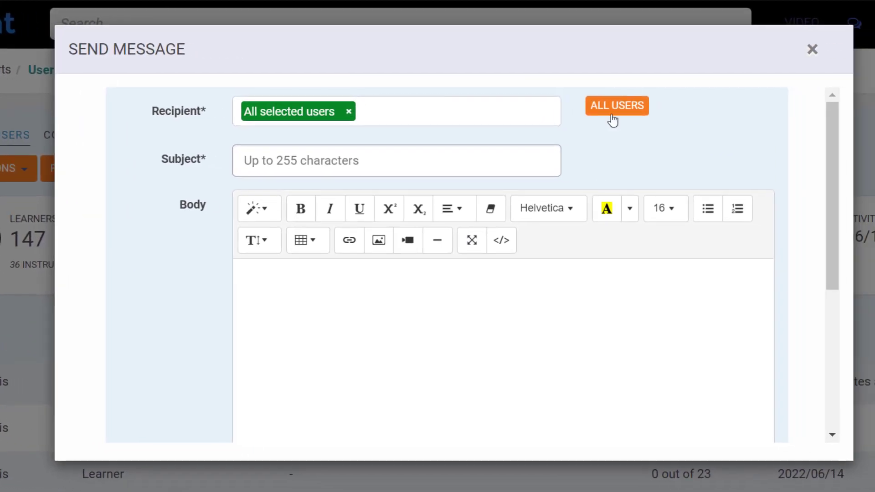
# Add All Users as a recipient of the bulk message and reach the Send Message button.
pyautogui.click(616, 105)
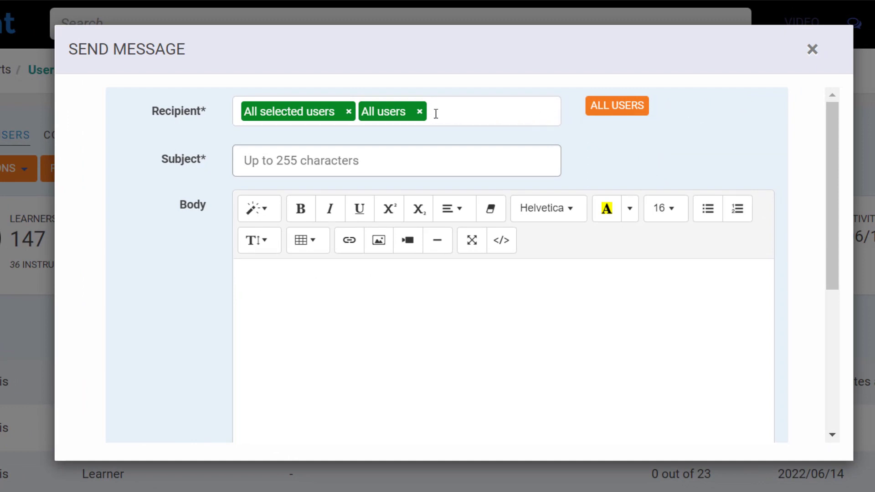
pyautogui.click(419, 112)
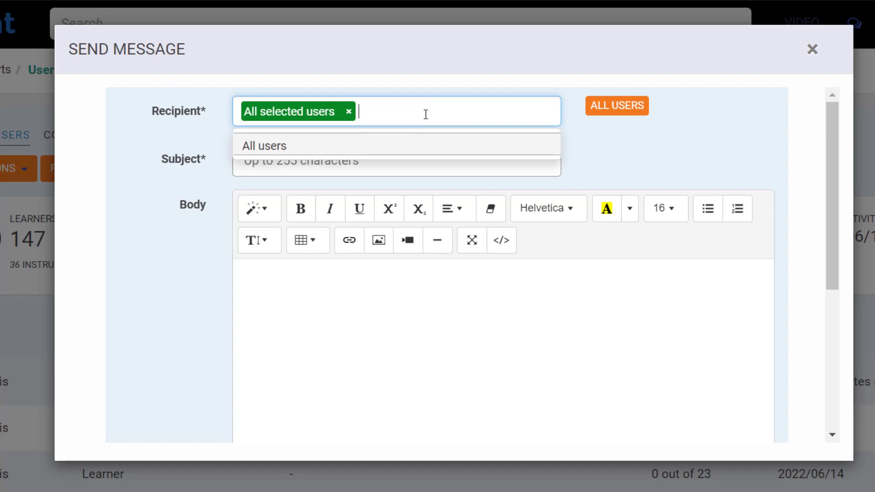
pyautogui.click(263, 145)
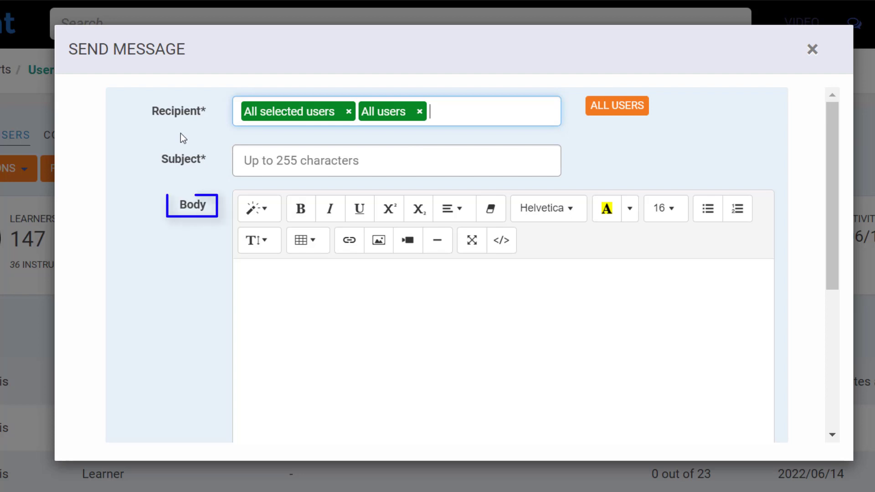
pyautogui.scroll(-3)
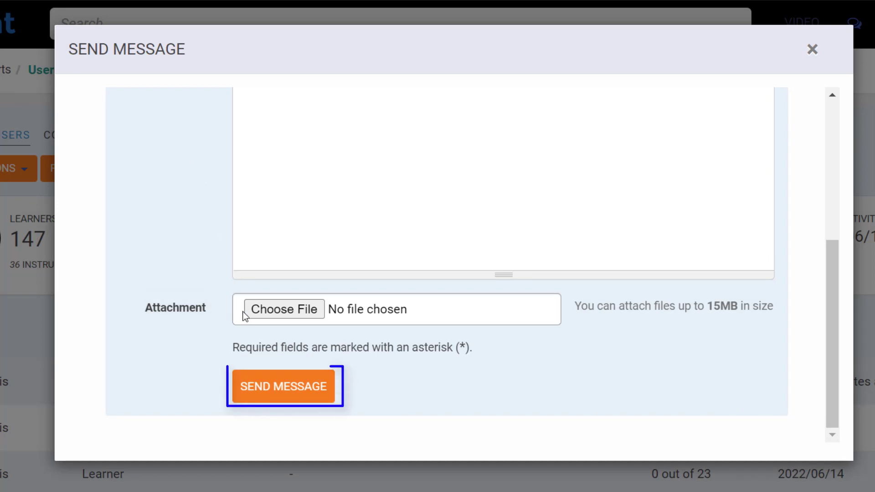
# Leave the message form and show the mass actions available in the Courses report.
pyautogui.click(284, 386)
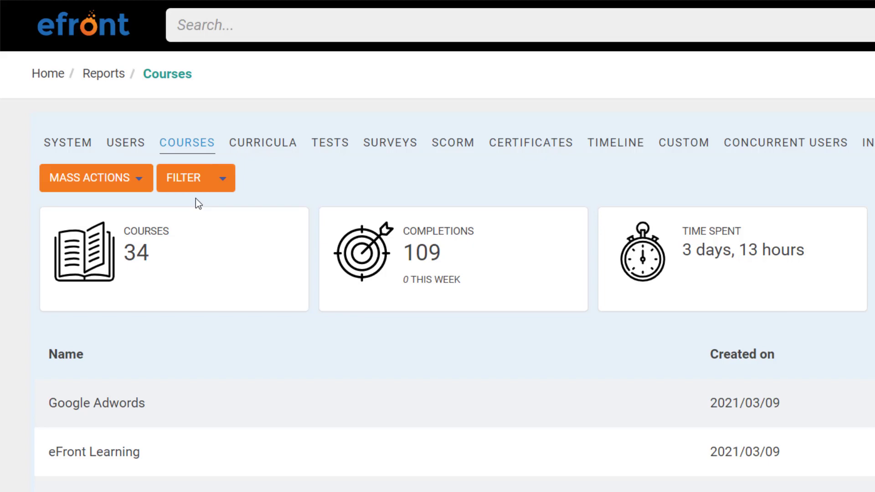
pyautogui.click(186, 142)
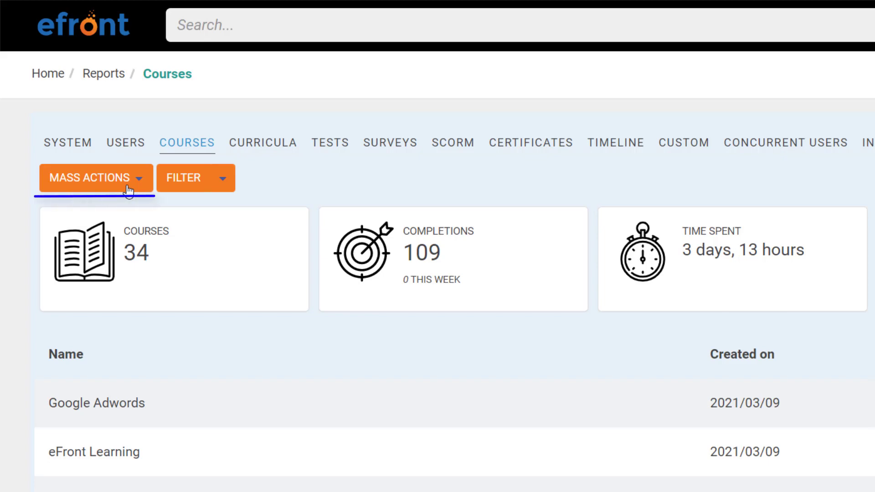
pyautogui.click(94, 178)
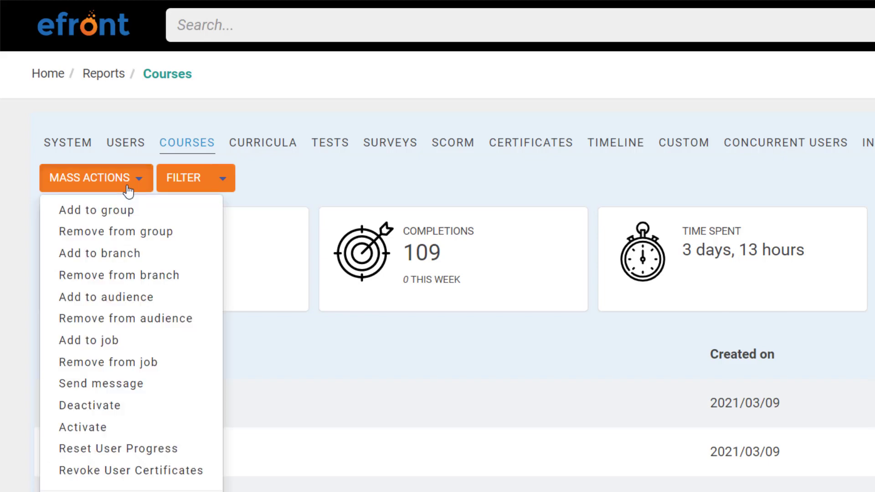